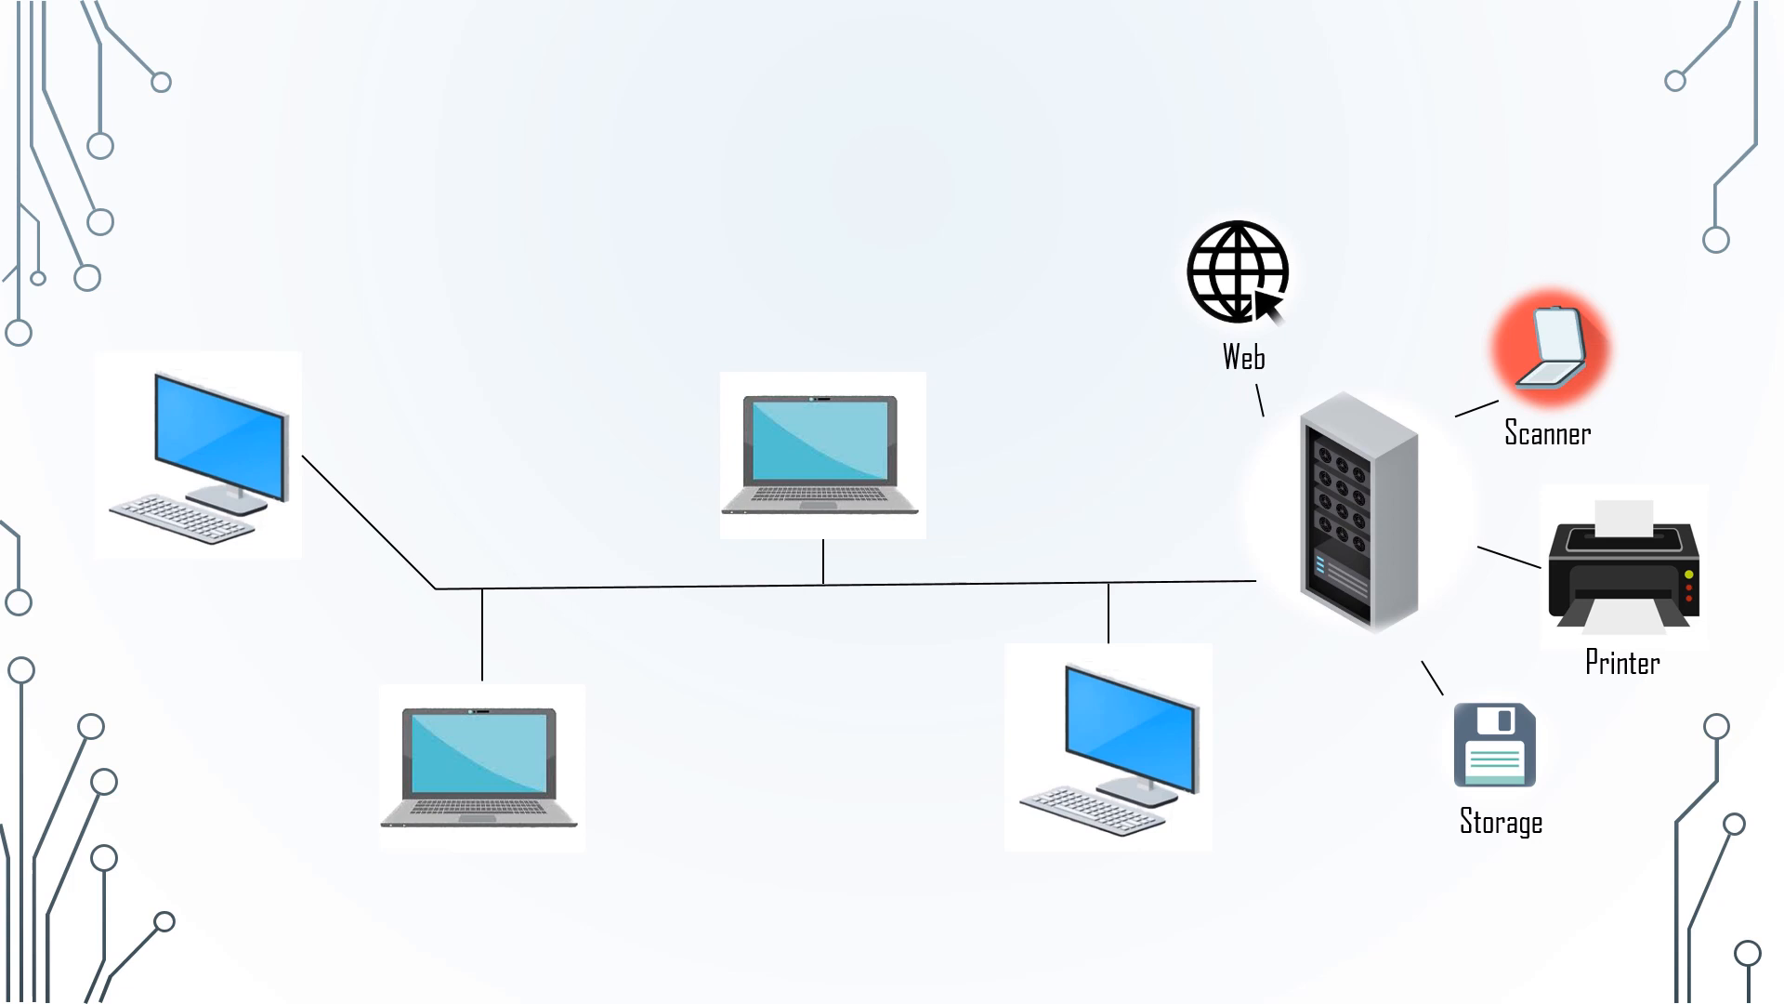
Step: Advance the slideshow from the Benefits slide to the blank circuit-background closing slide
click(1357, 518)
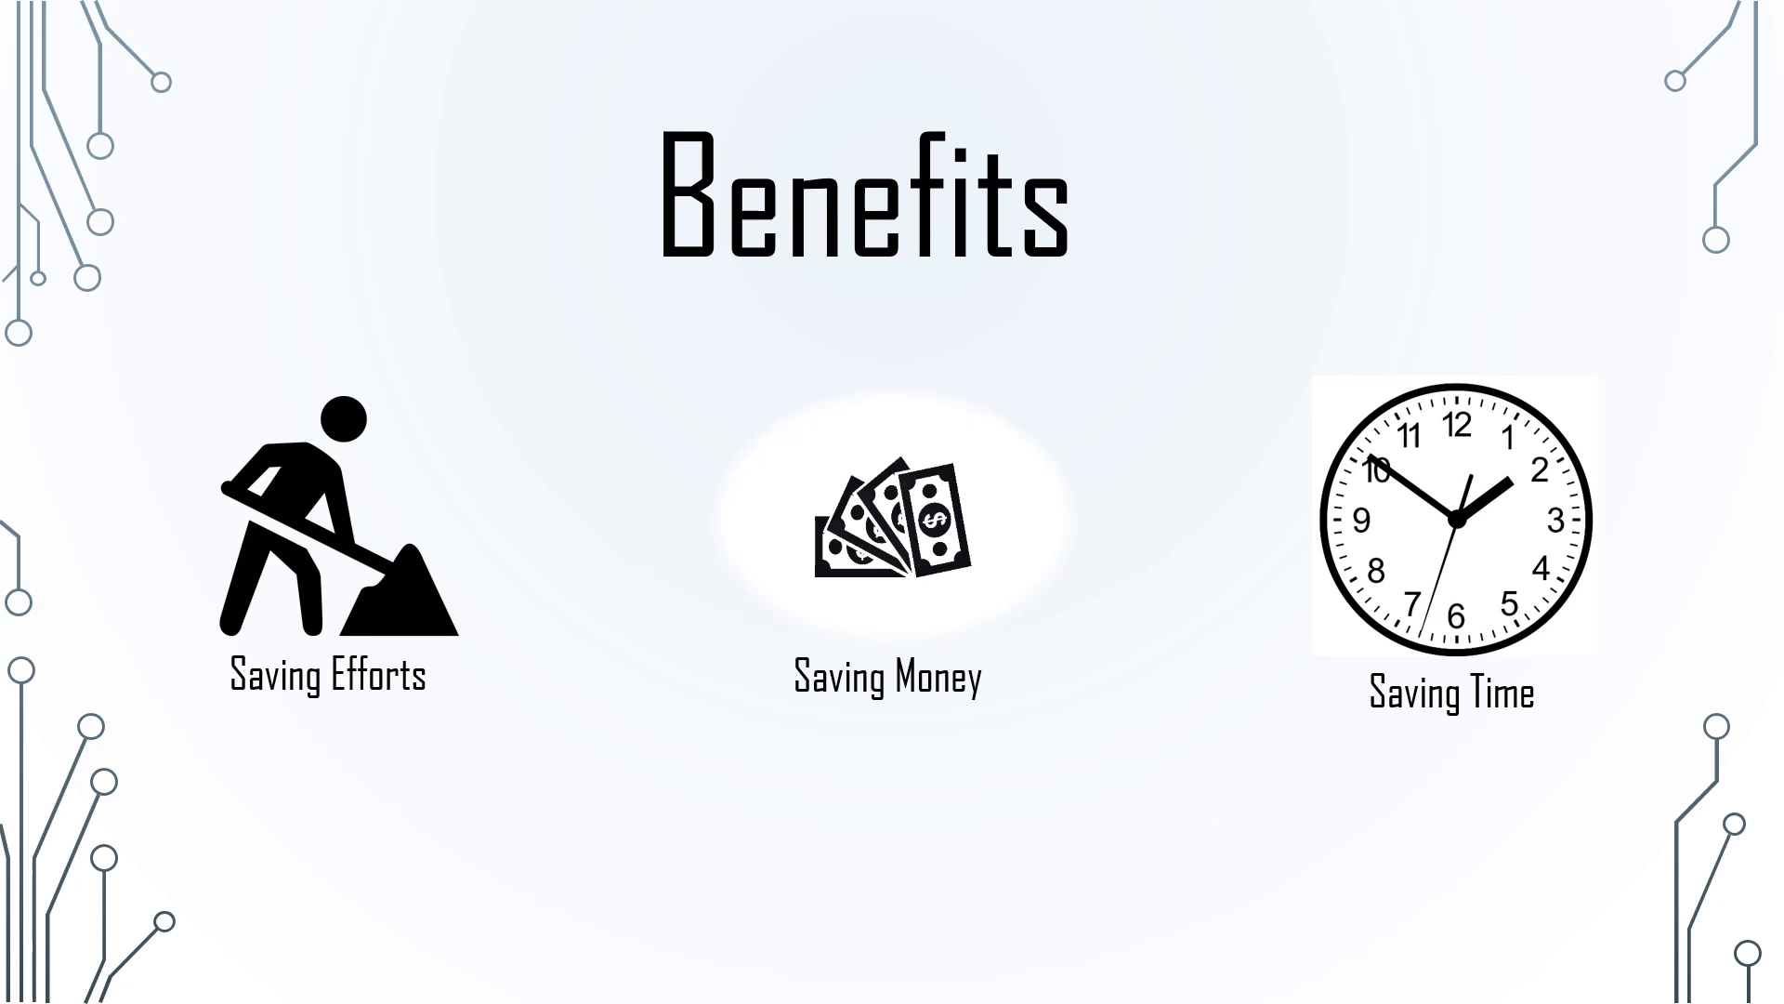
key(Right)
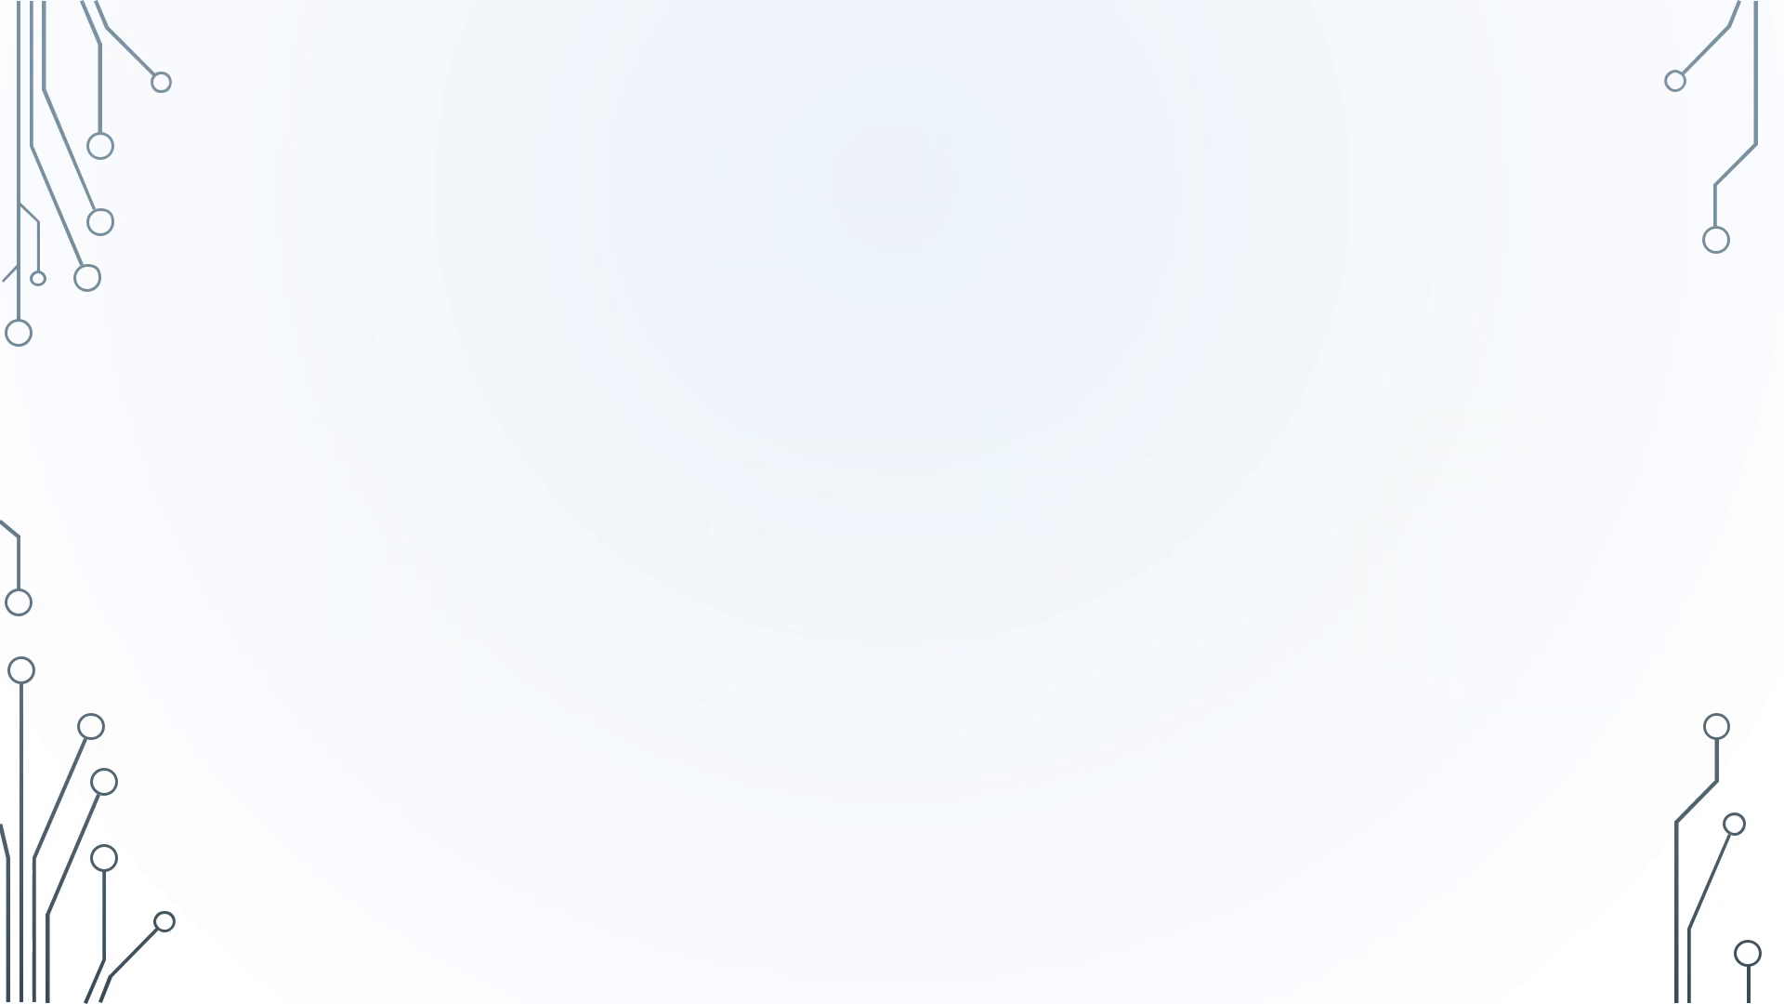